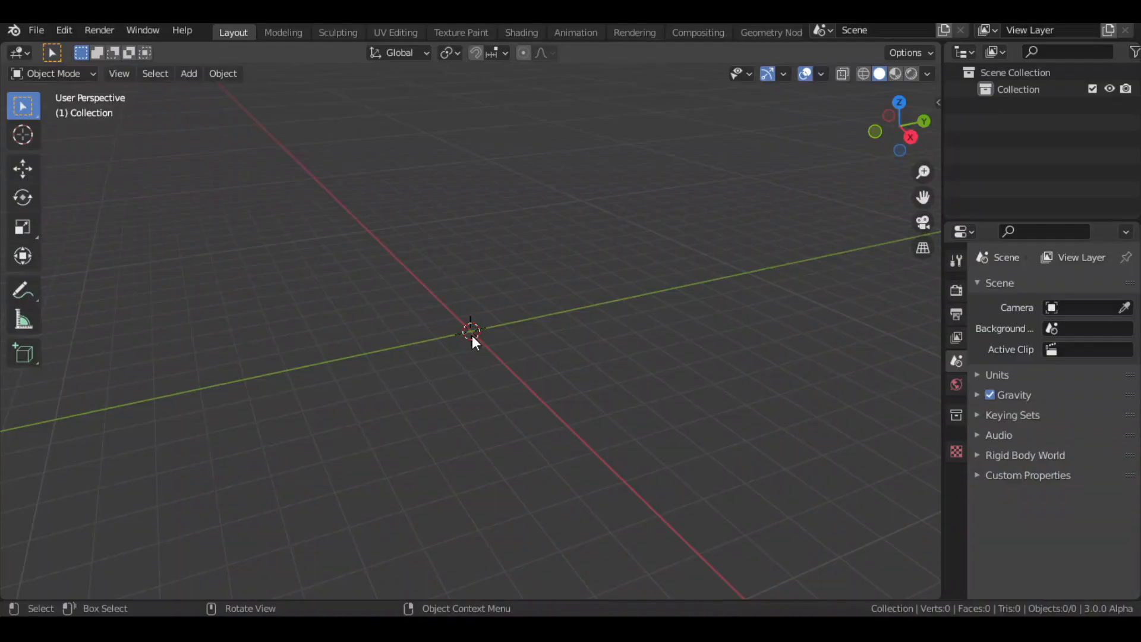
Add a cylinder and enter Edit Mode to extrude alternate rim faces into teeth.
left_click(189, 72)
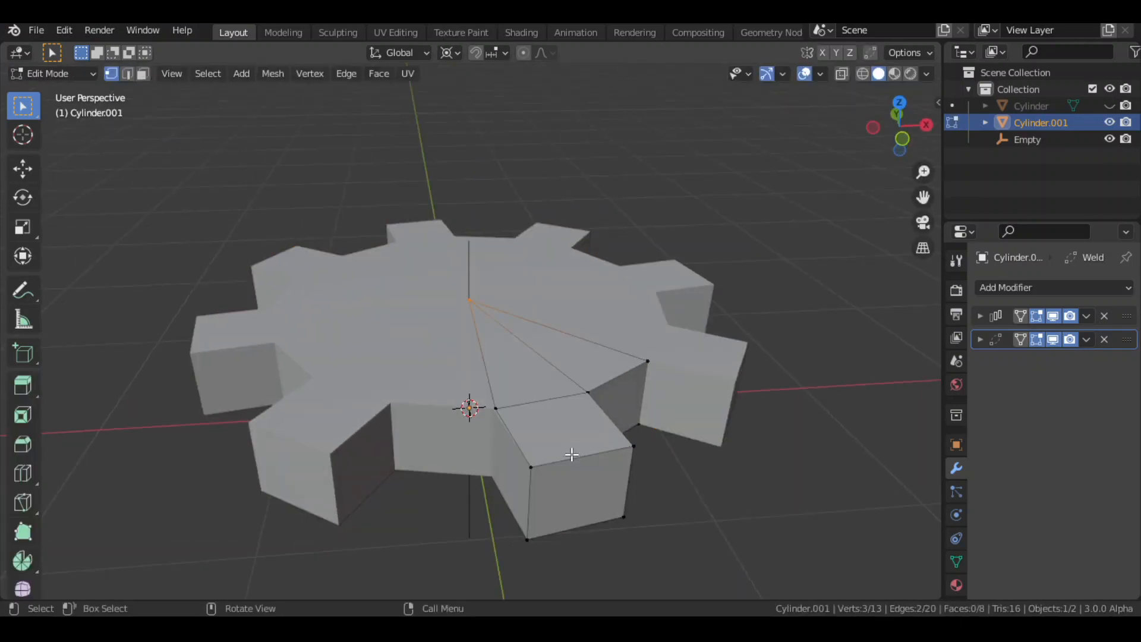
key("Tab")
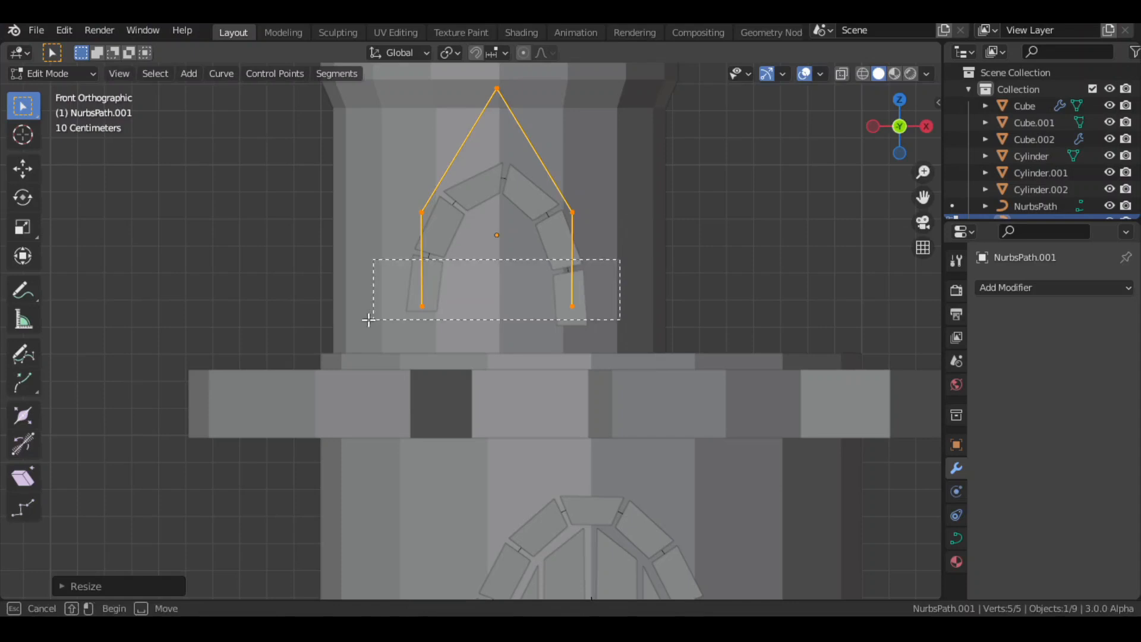
Move the NURBS path's control points in front view into a pointed arch.
key("g")
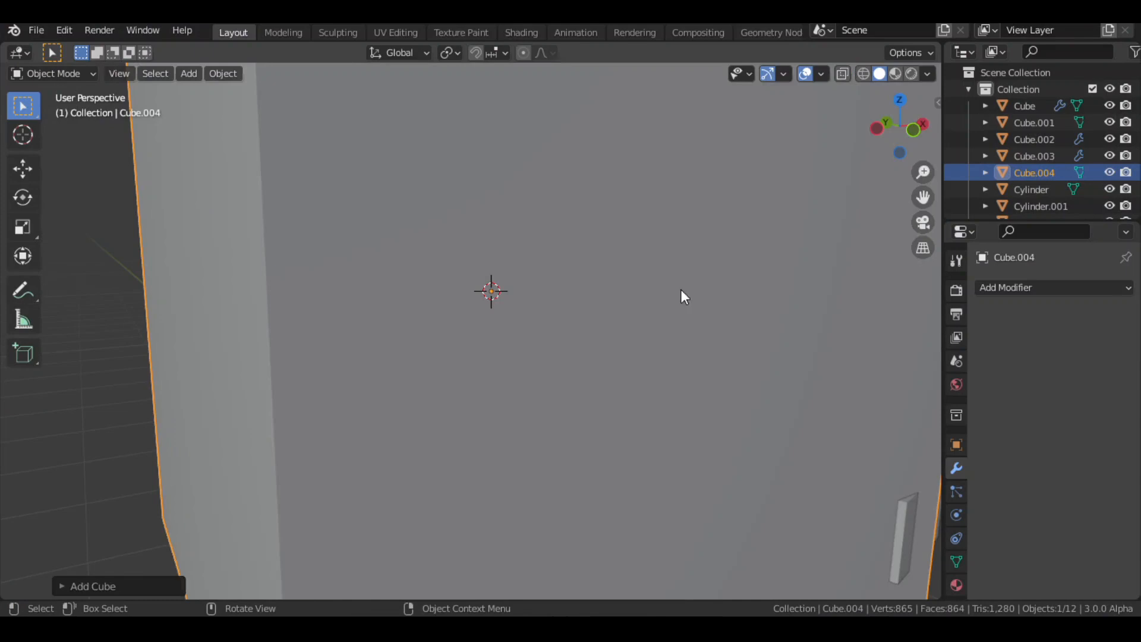
Position the window cutter cubes and add a Bezier circle curve.
key("g")
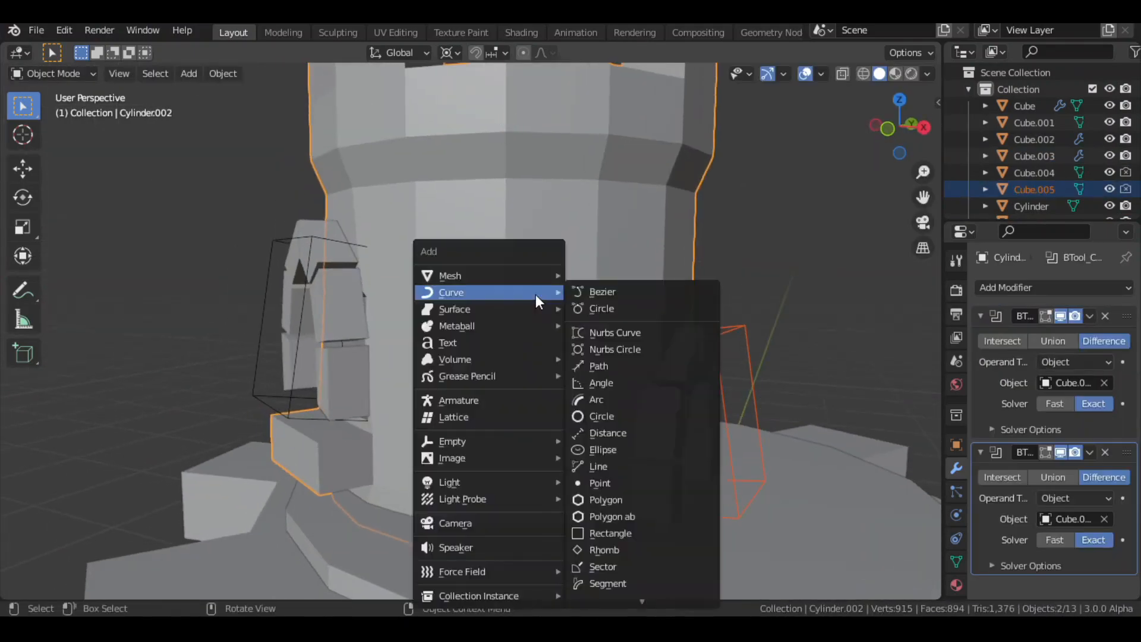
left_click(602, 308)
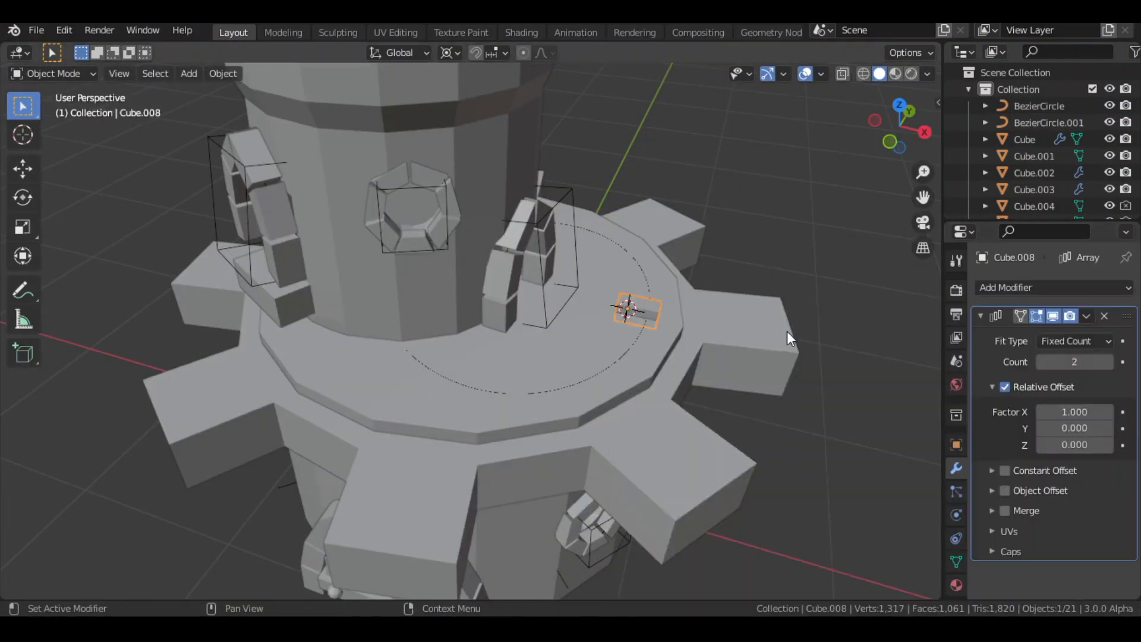
Edit and scale the baluster cube for the railing posts.
left_click(1076, 340)
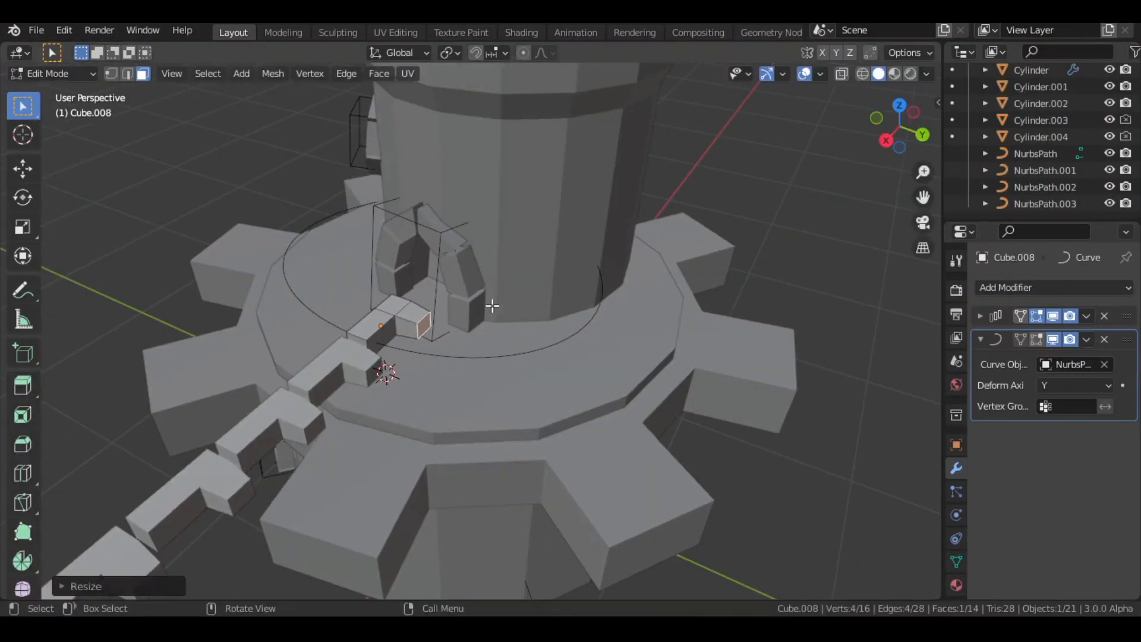
key("Tab")
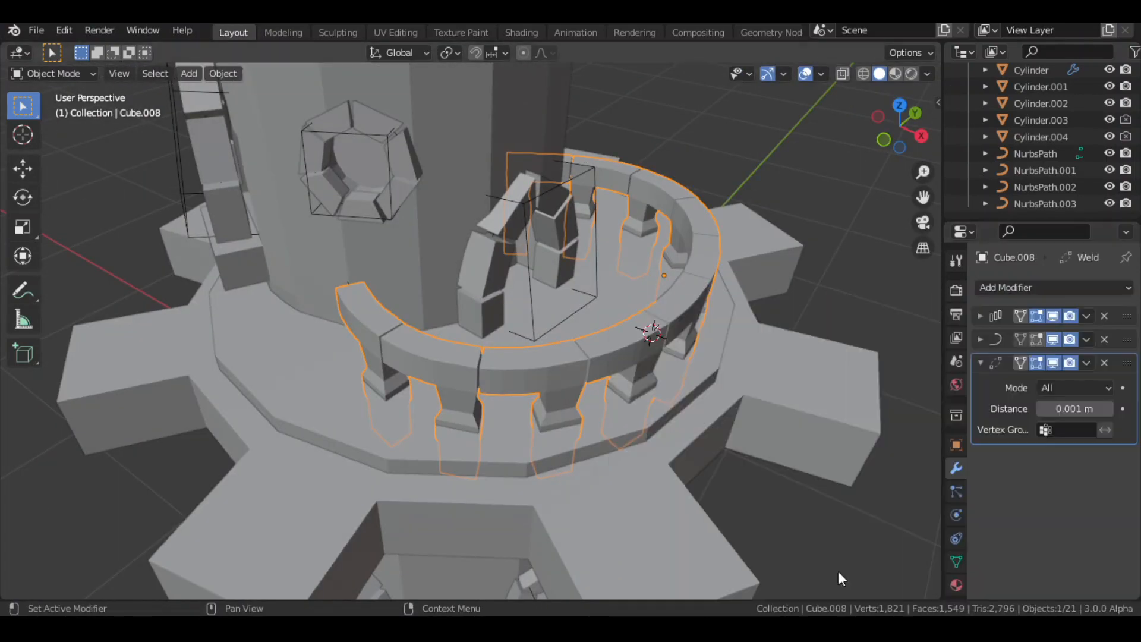
key("s")
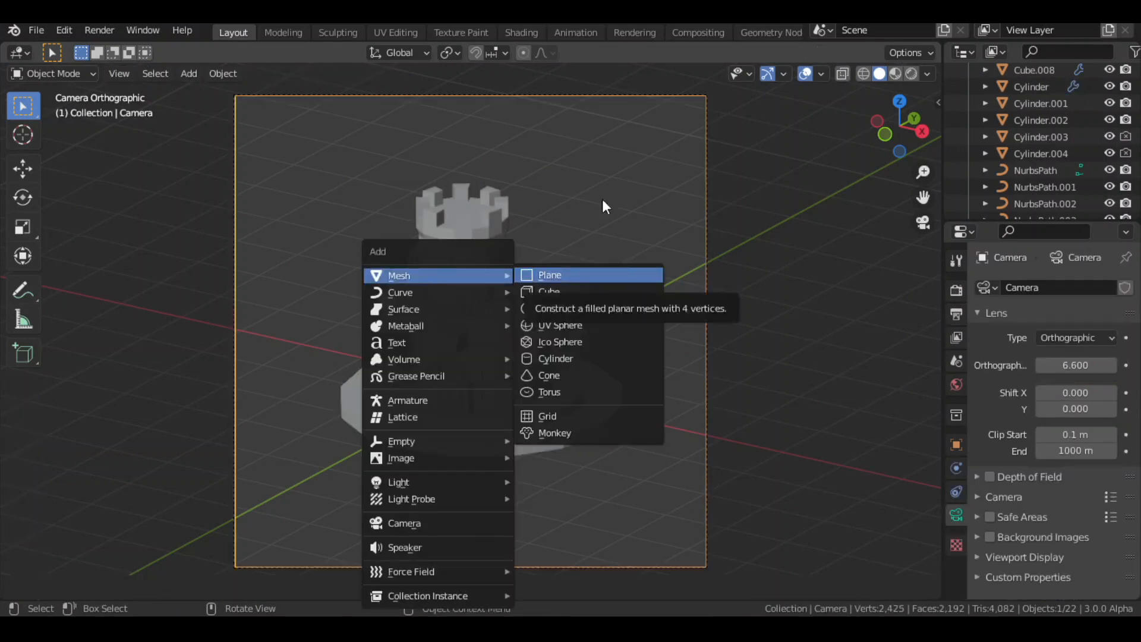
Add a plane mesh to begin the studded arched door.
left_click(549, 275)
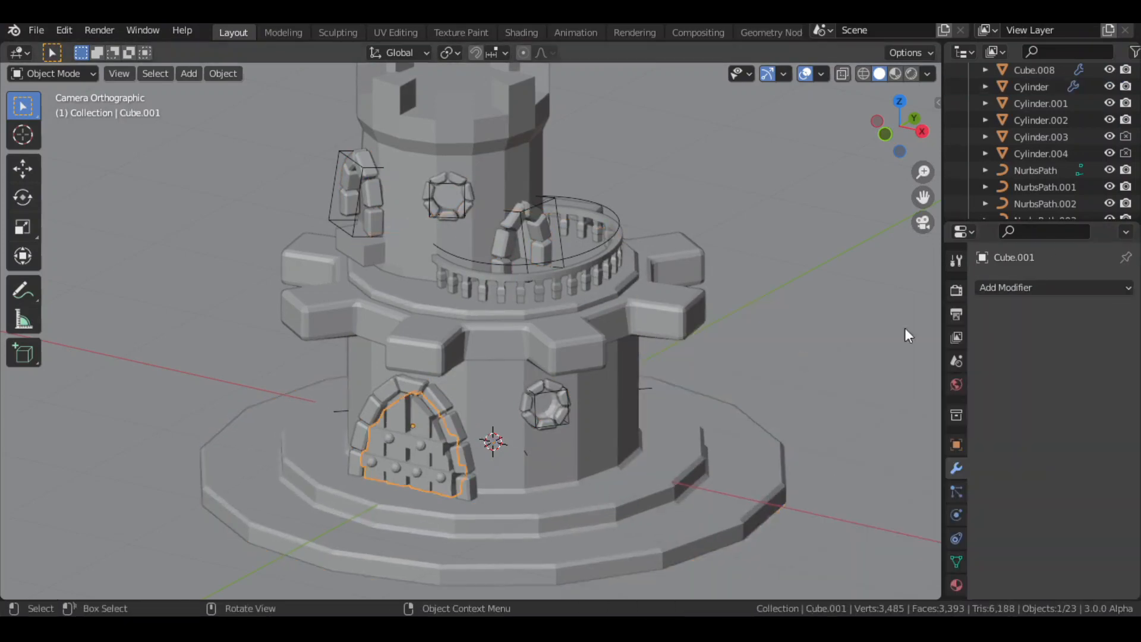
left_click(1041, 120)
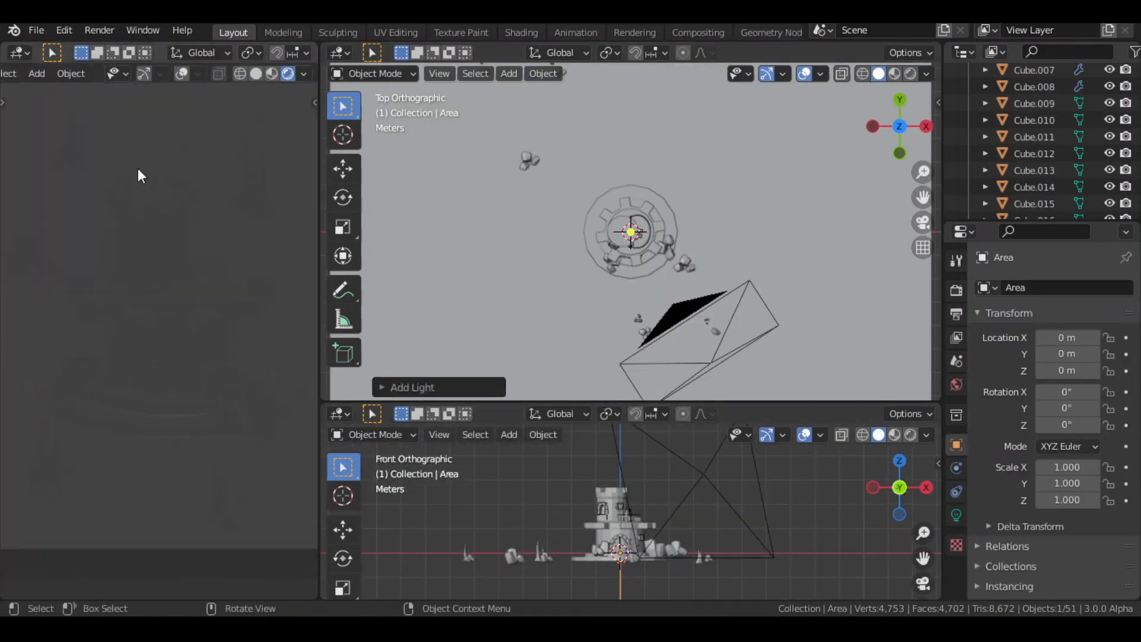
Add an area light and switch the render engine to Cycles.
left_click(1084, 287)
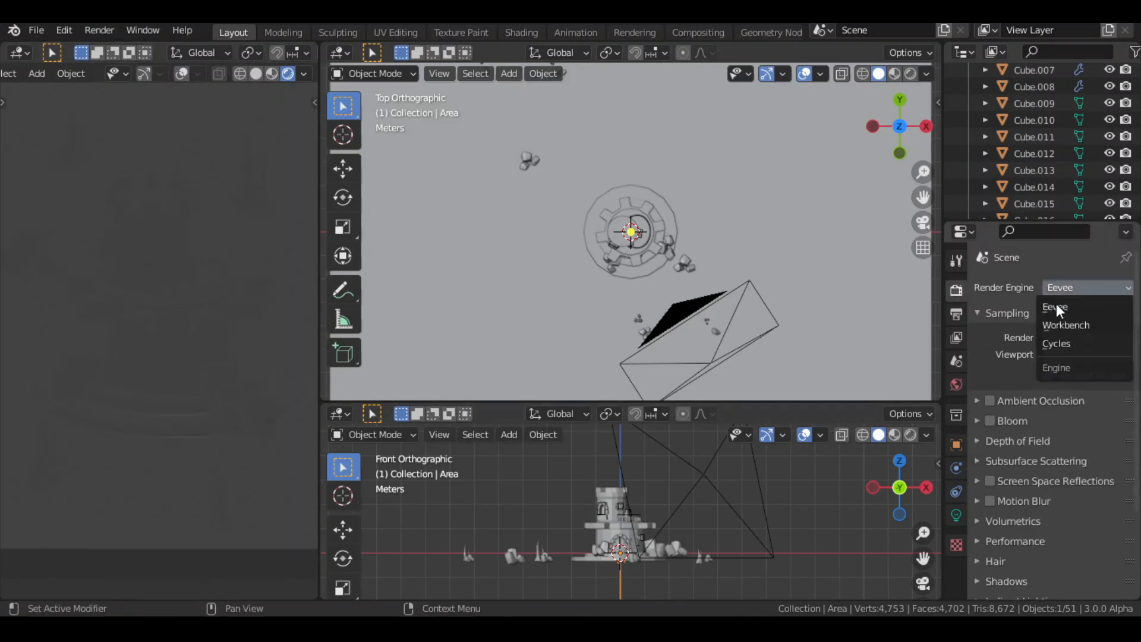
left_click(1057, 343)
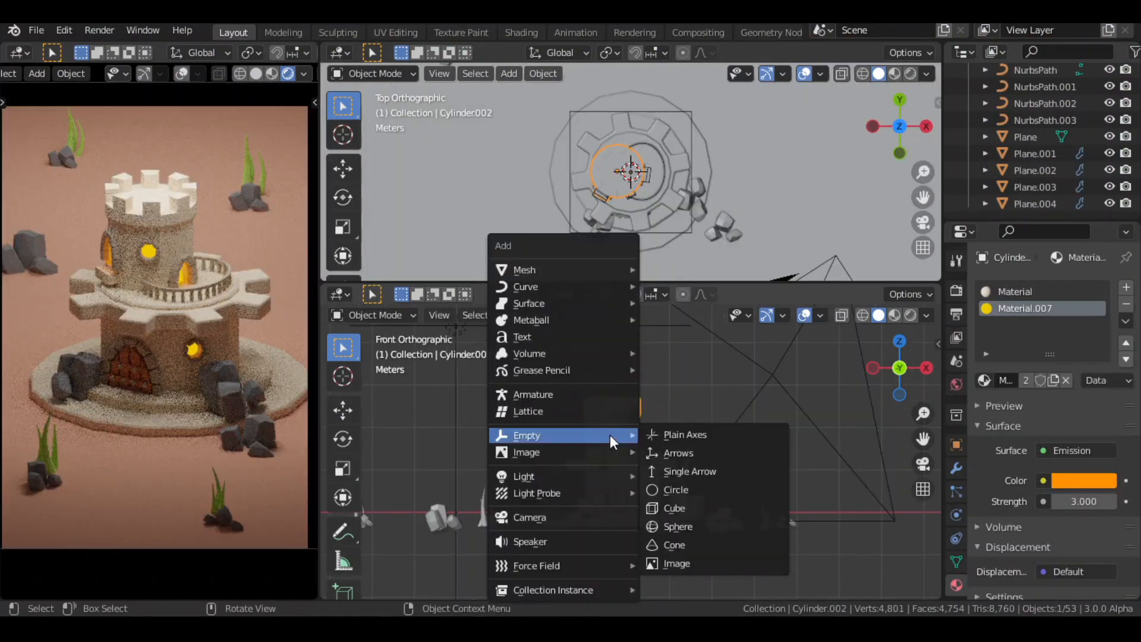
Add an empty for the floating specks and enable viewport denoising.
left_click(685, 435)
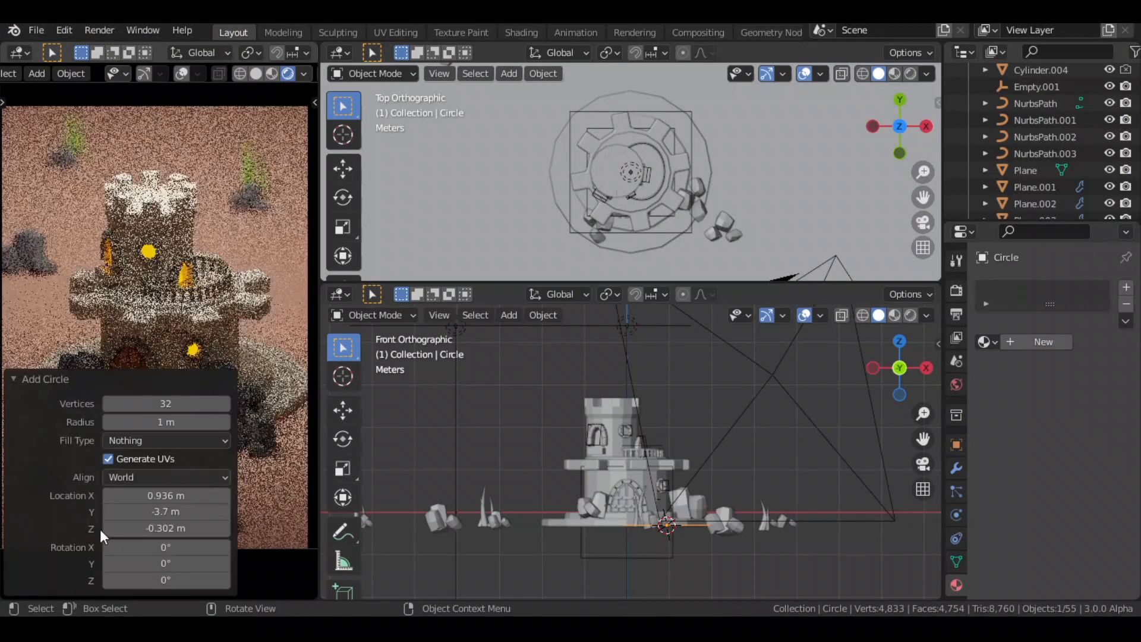
left_click(40, 379)
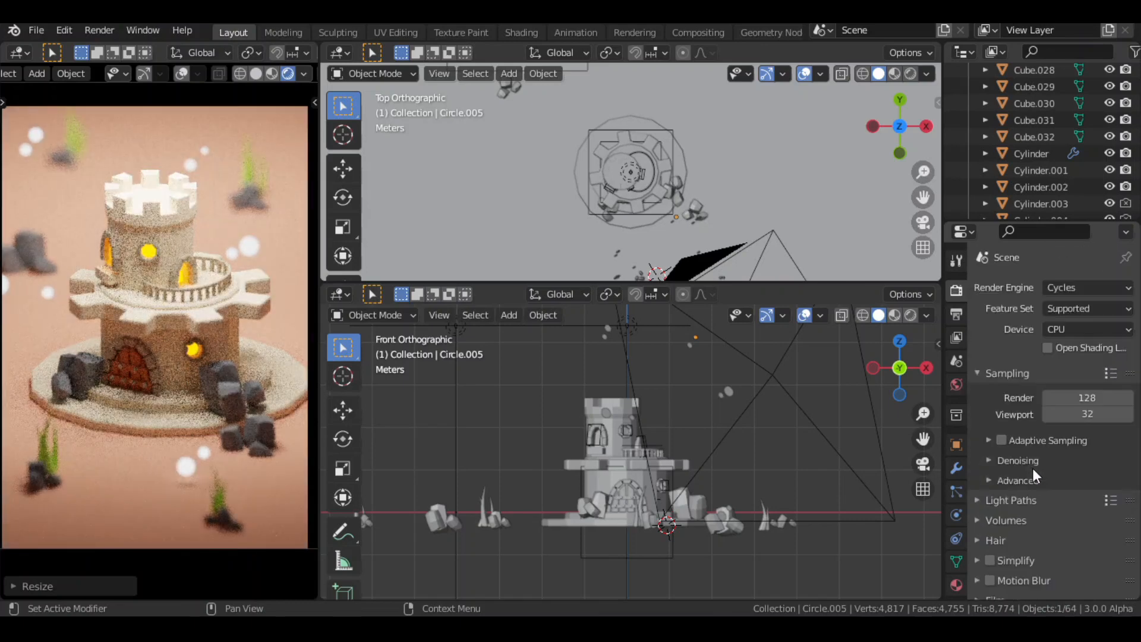
left_click(1017, 460)
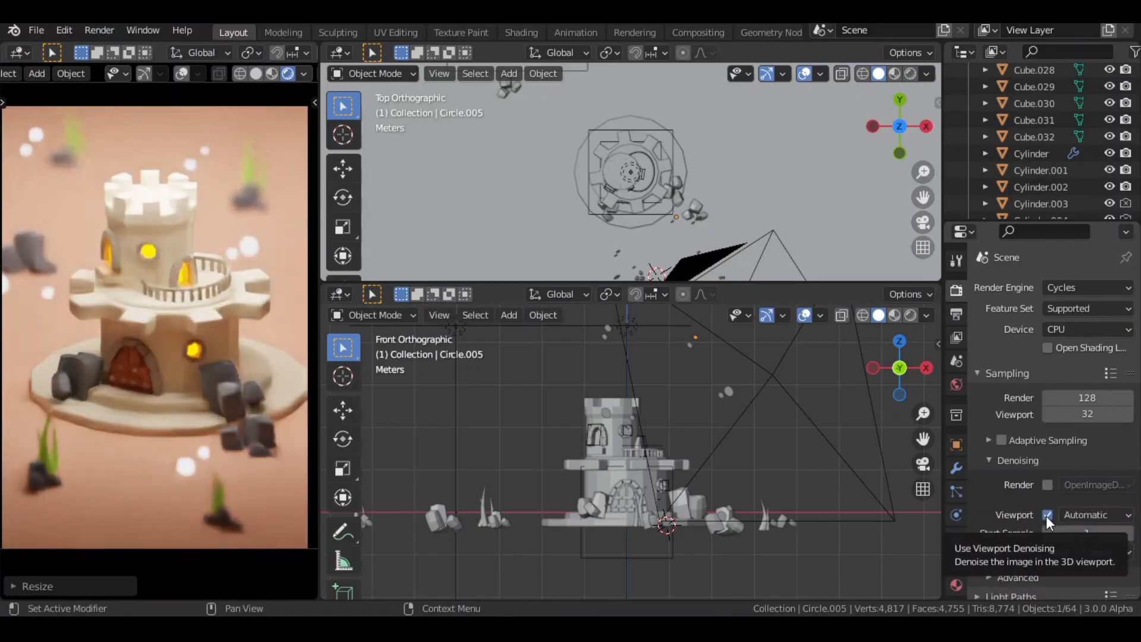